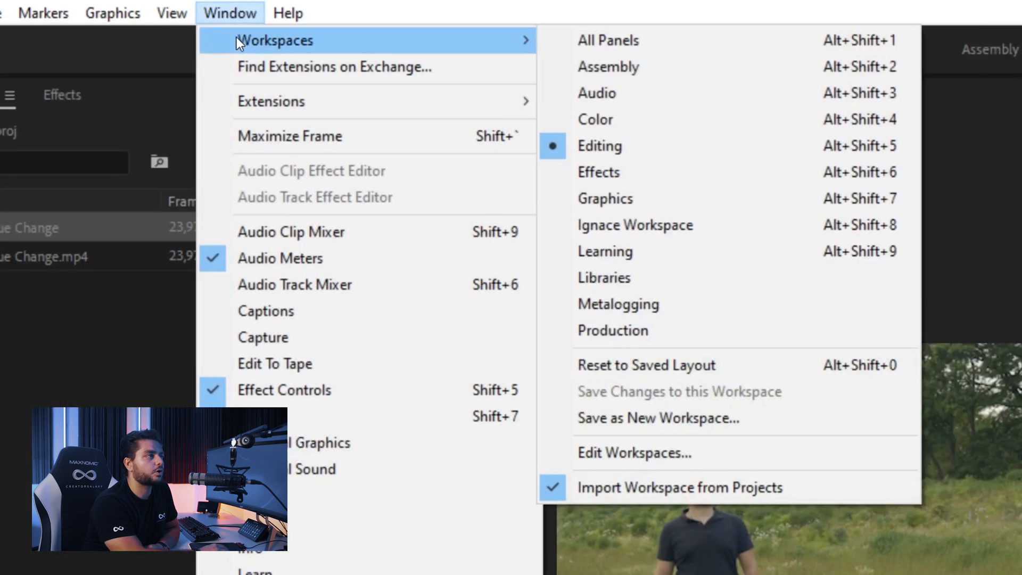
- Switch Premiere Pro to the Color workspace to show the Lumetri Color panel
left_click(594, 120)
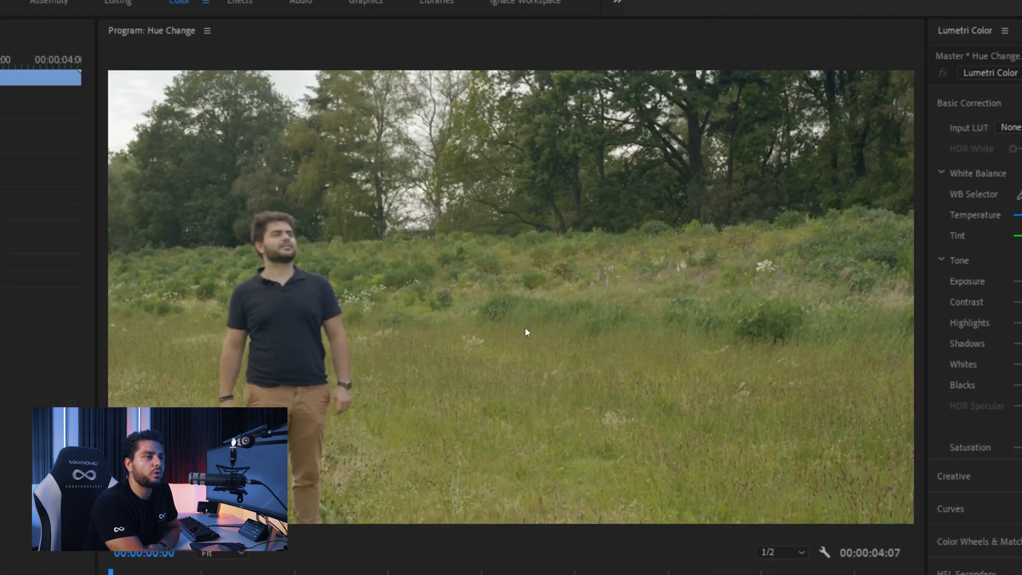
mouse_move(631, 412)
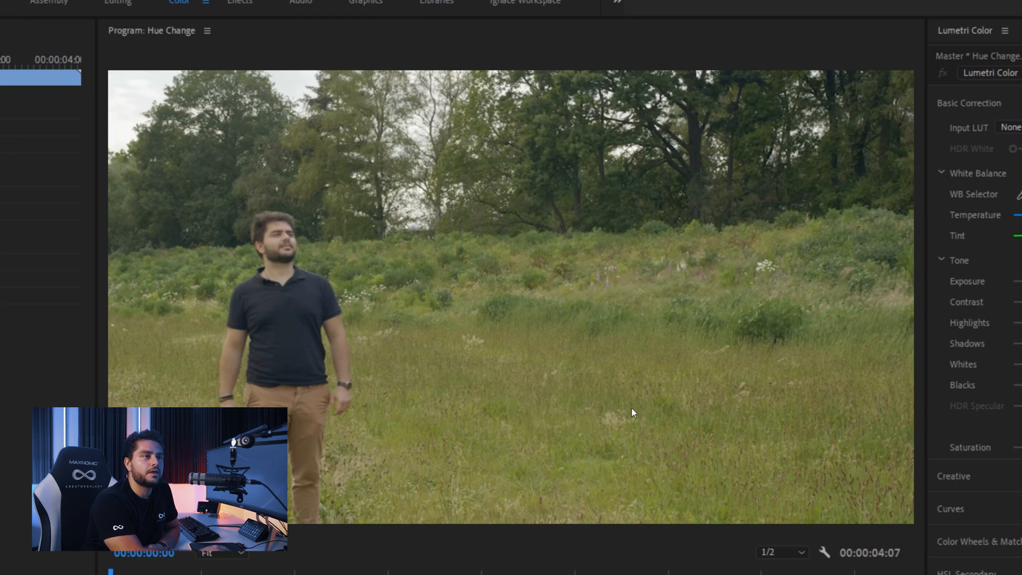
mouse_move(251, 317)
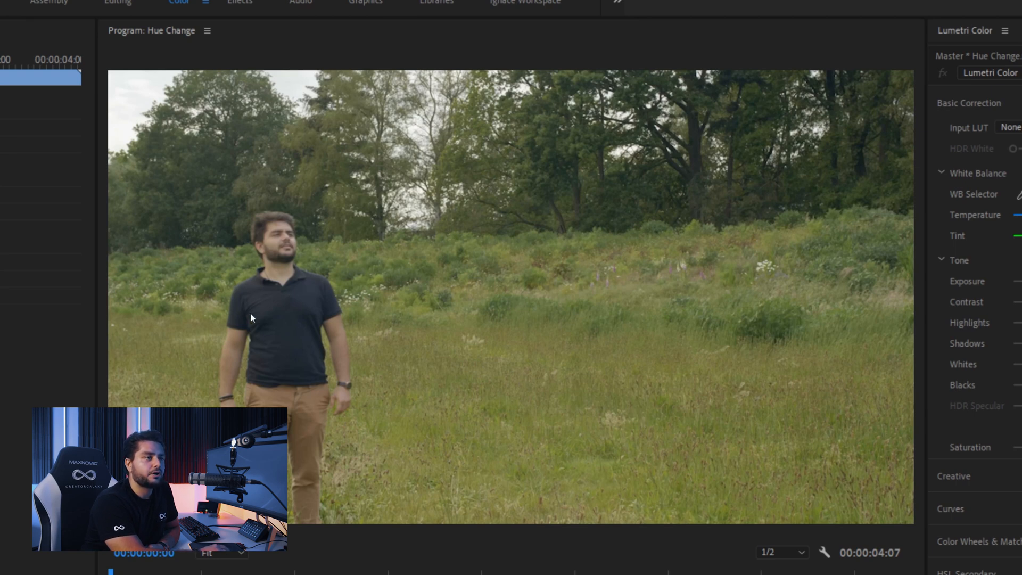
mouse_move(315, 383)
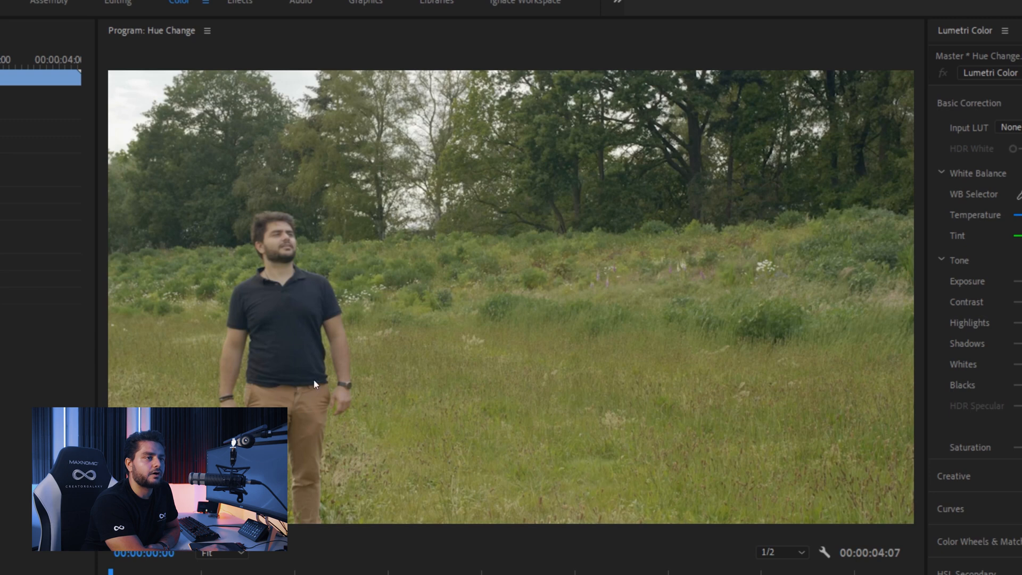
mouse_move(424, 434)
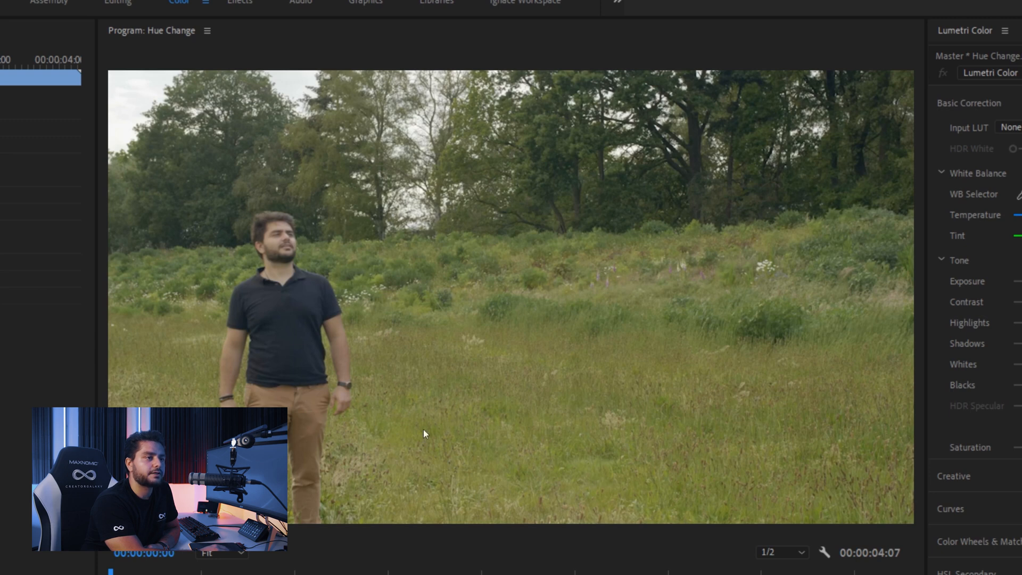
mouse_move(389, 398)
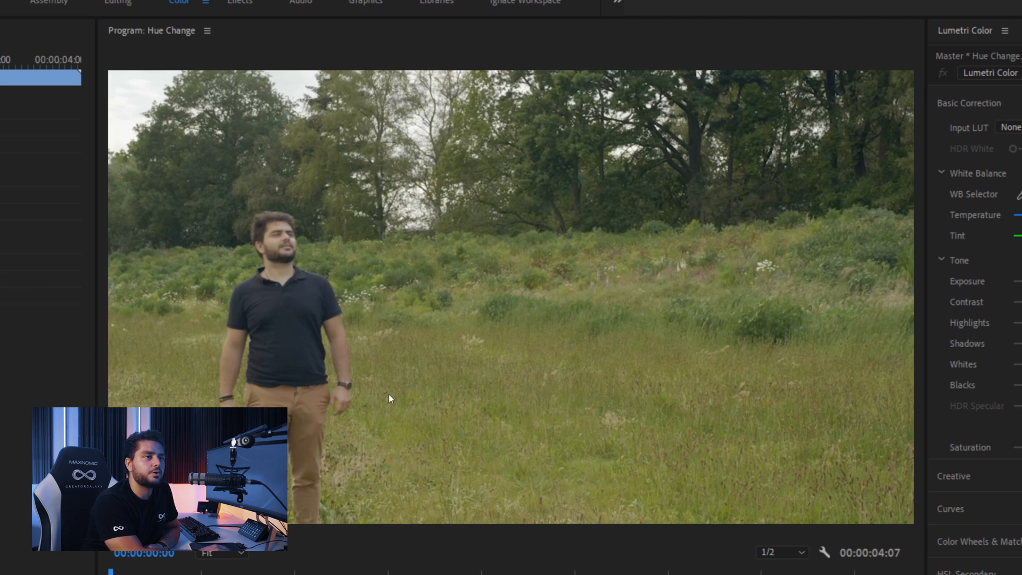
- Expand Lumetri Curves and scroll to the Hue vs Sat, Hue vs Hue and Hue vs Luma curves
scroll("down", 3)
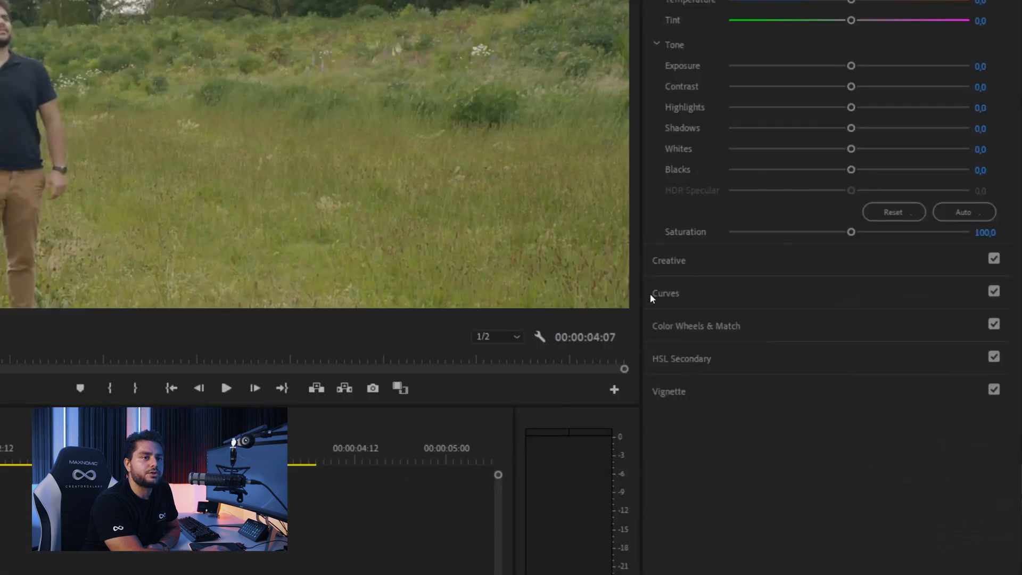
left_click(665, 293)
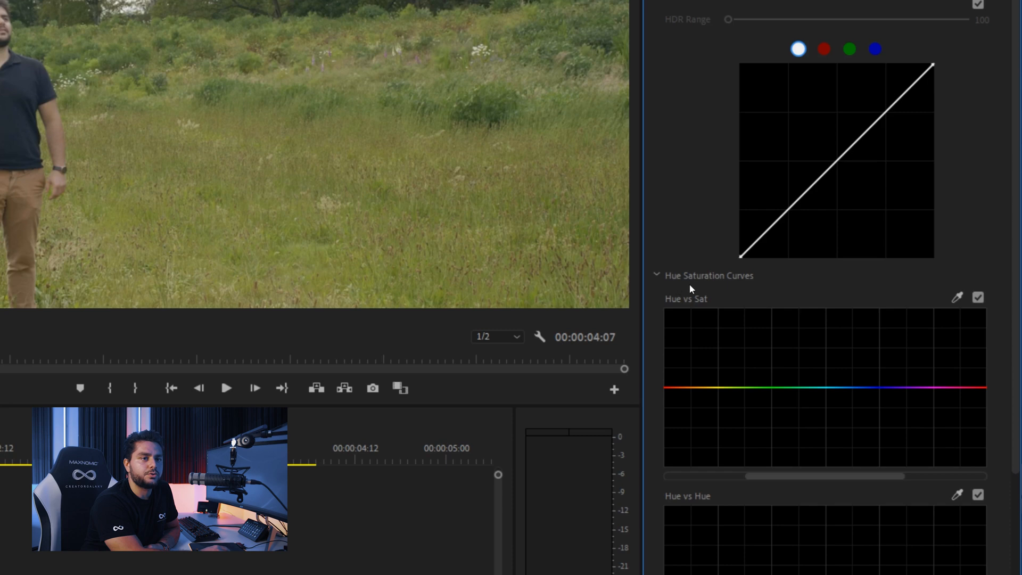
scroll("down", 3)
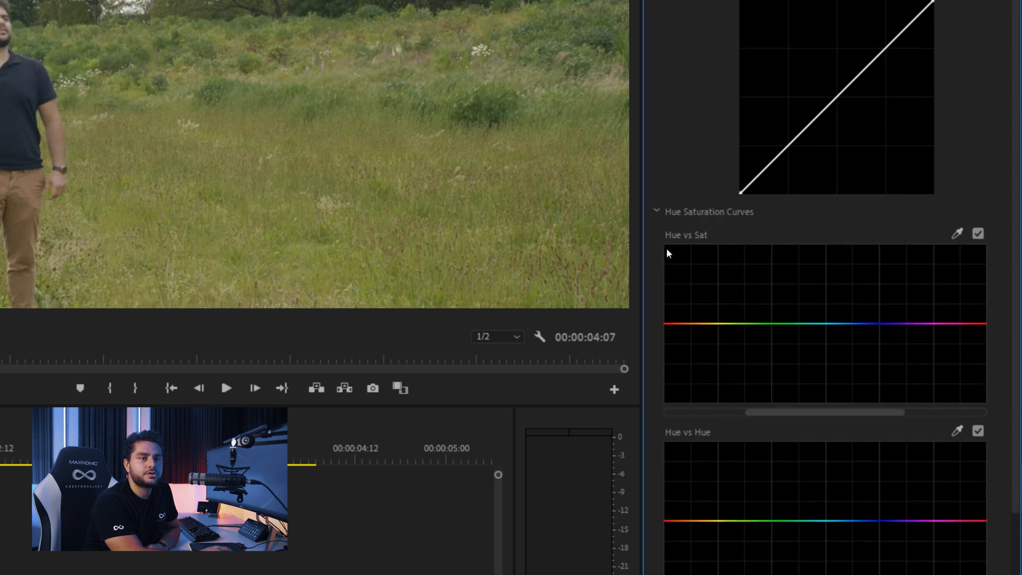
scroll("down", 3)
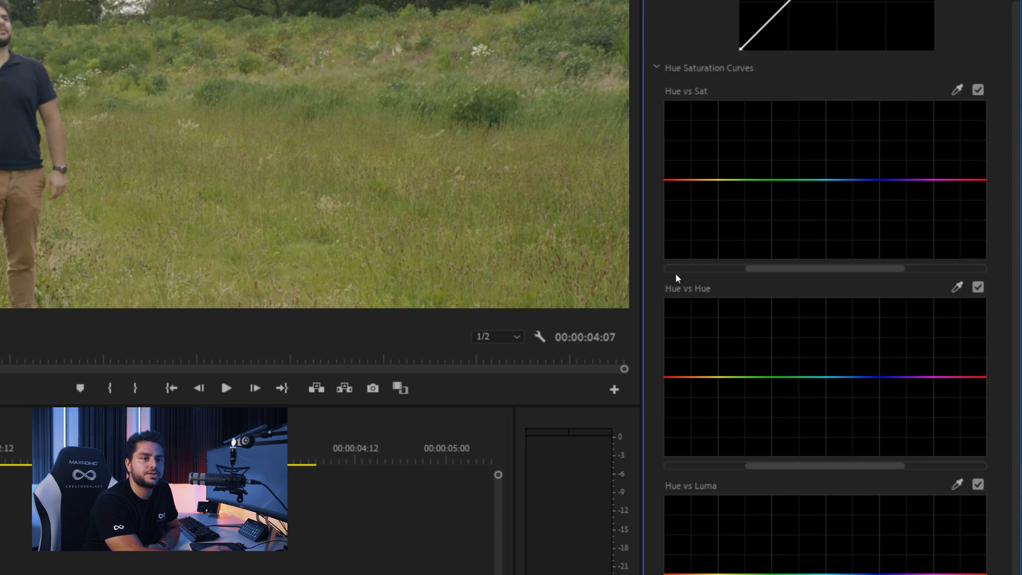
mouse_move(660, 293)
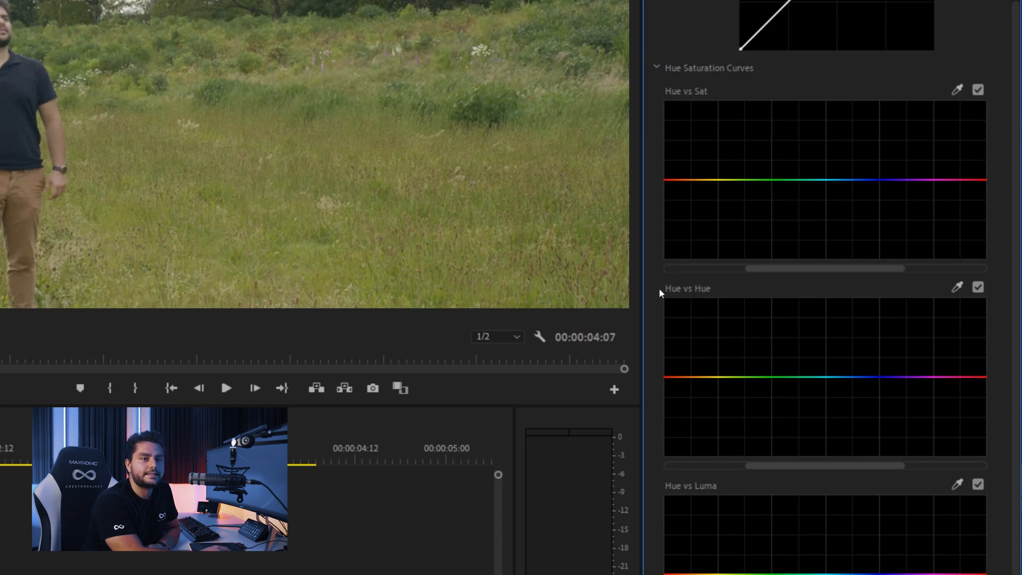
mouse_move(708, 384)
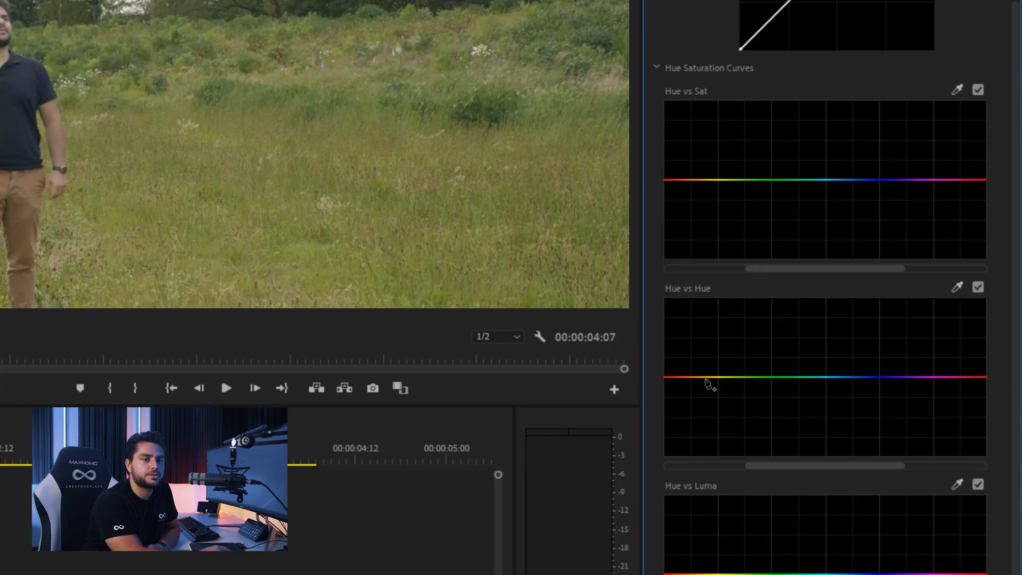
mouse_move(635, 355)
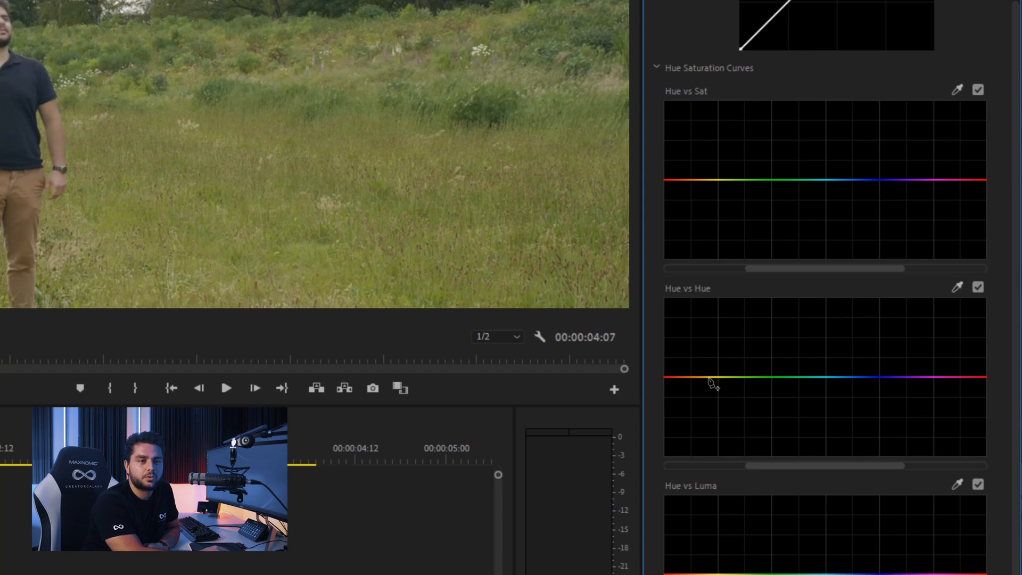
- Add Hue vs Hue points at yellow, cyan and green to raise the green range toward purple
left_click(709, 377)
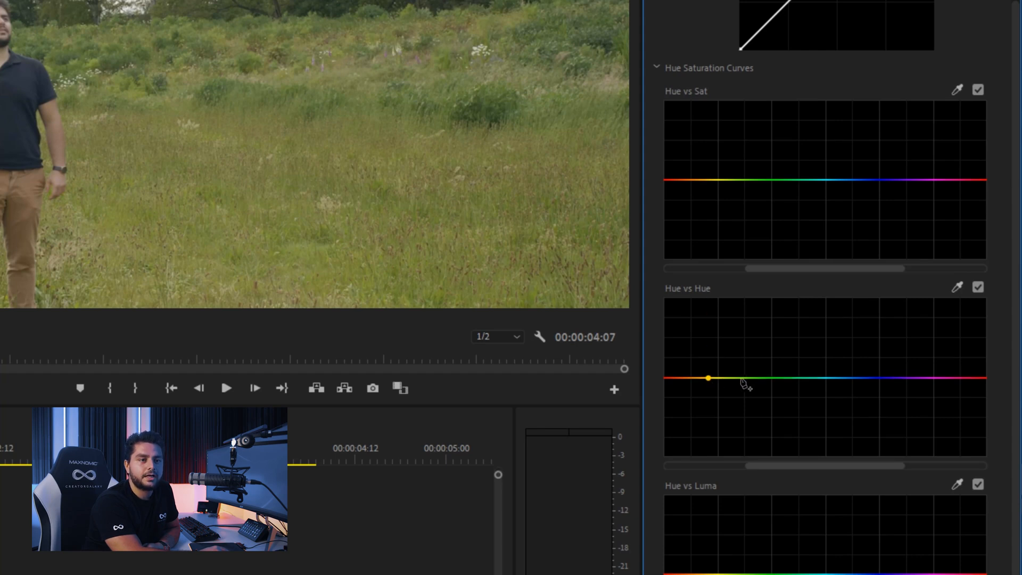
mouse_move(828, 384)
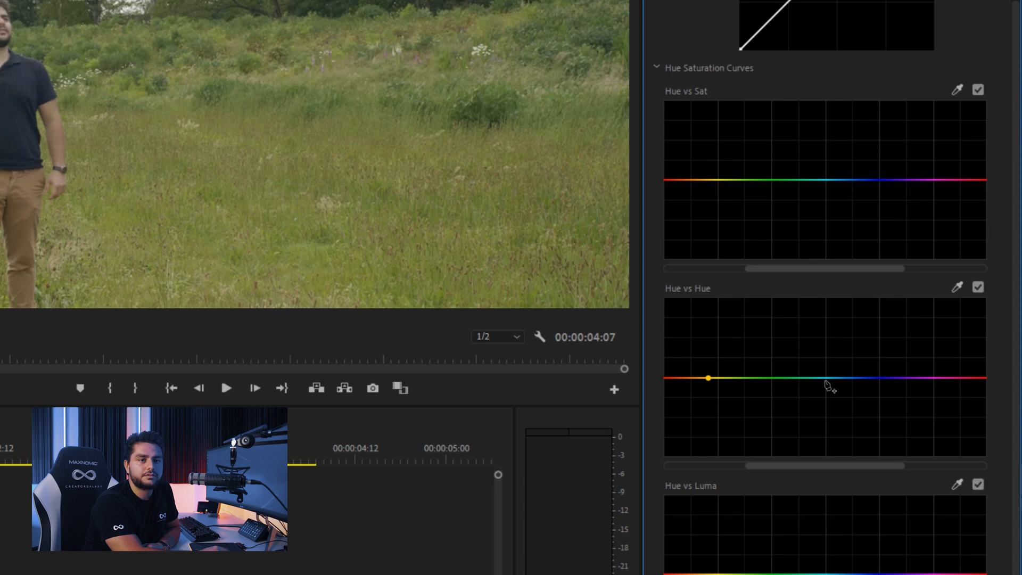
mouse_move(819, 380)
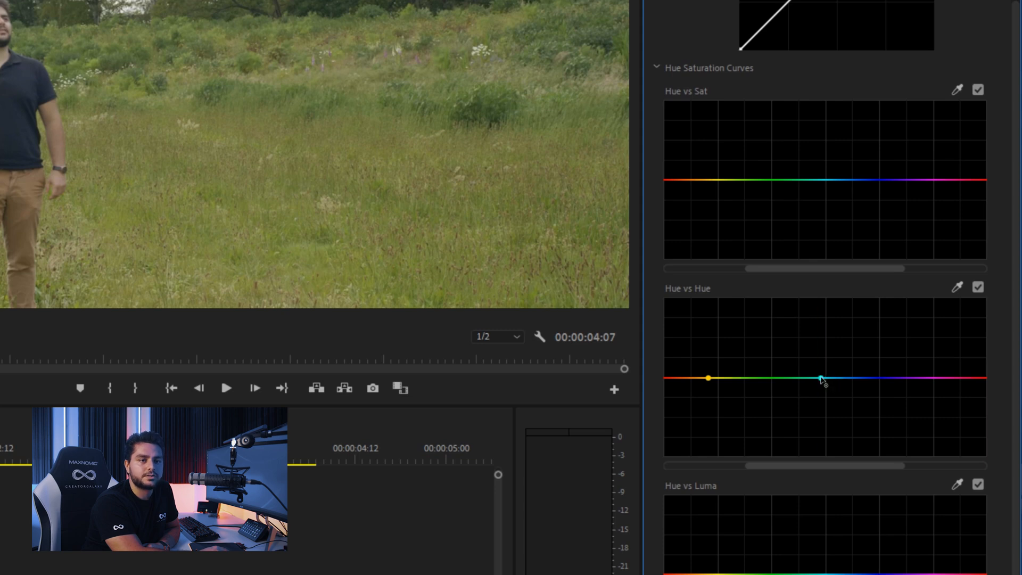
left_click(821, 378)
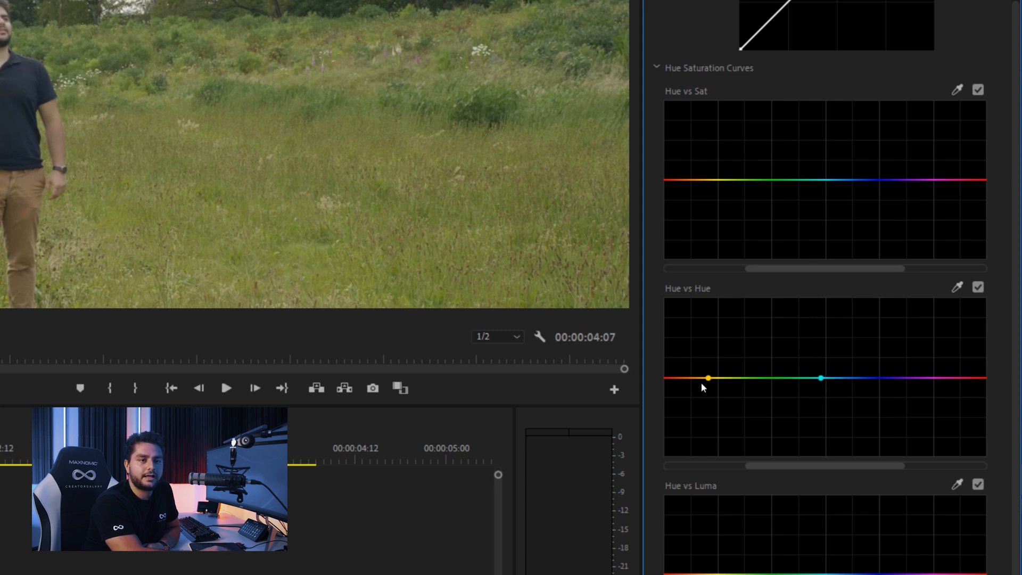
left_click(723, 378)
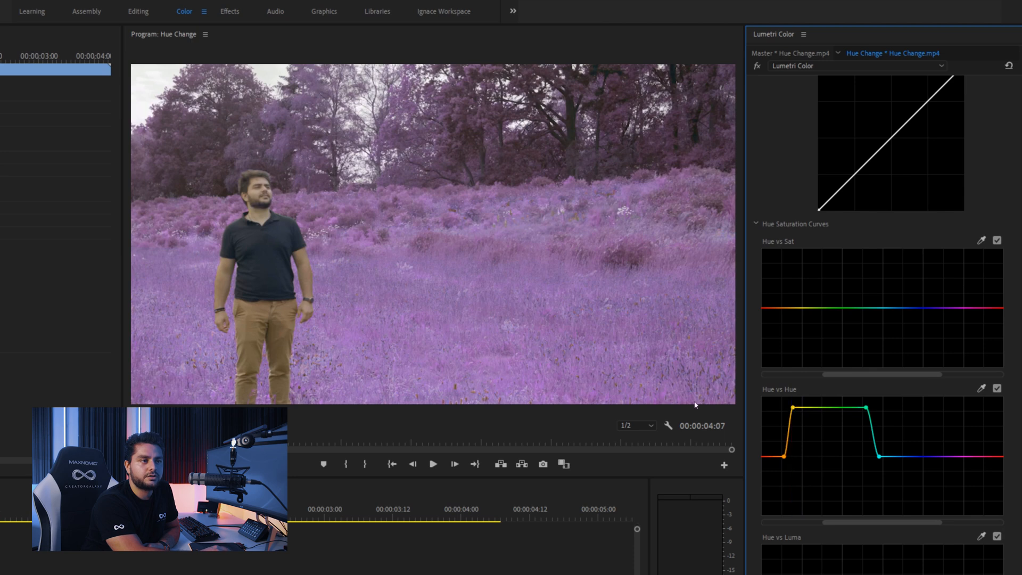
mouse_move(500, 318)
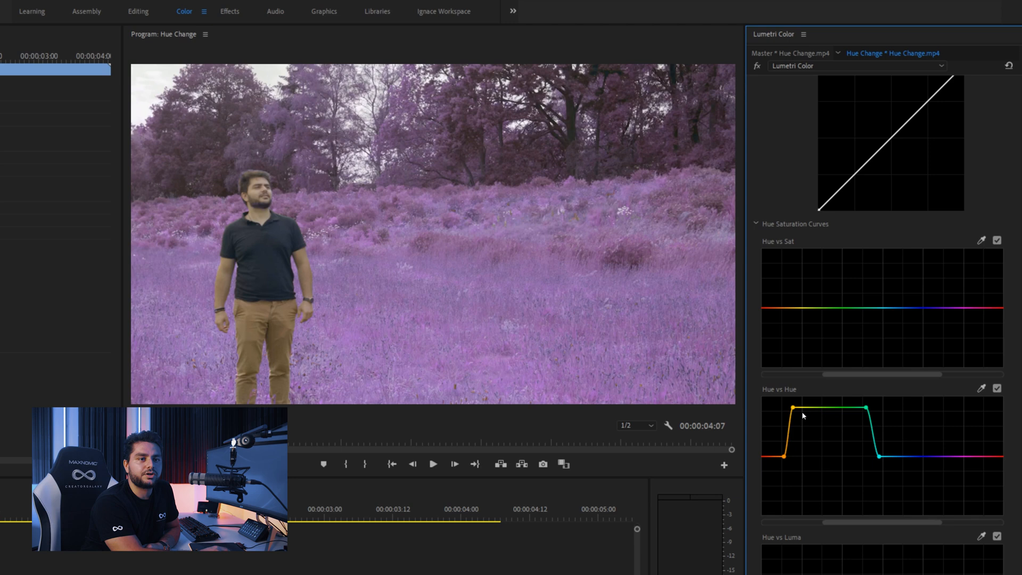
mouse_move(748, 384)
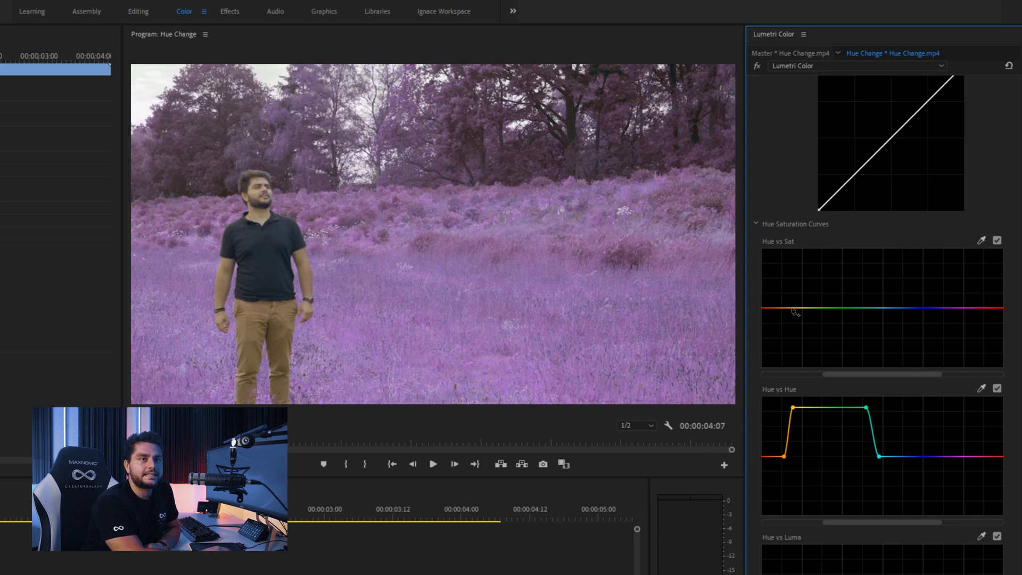
mouse_move(730, 295)
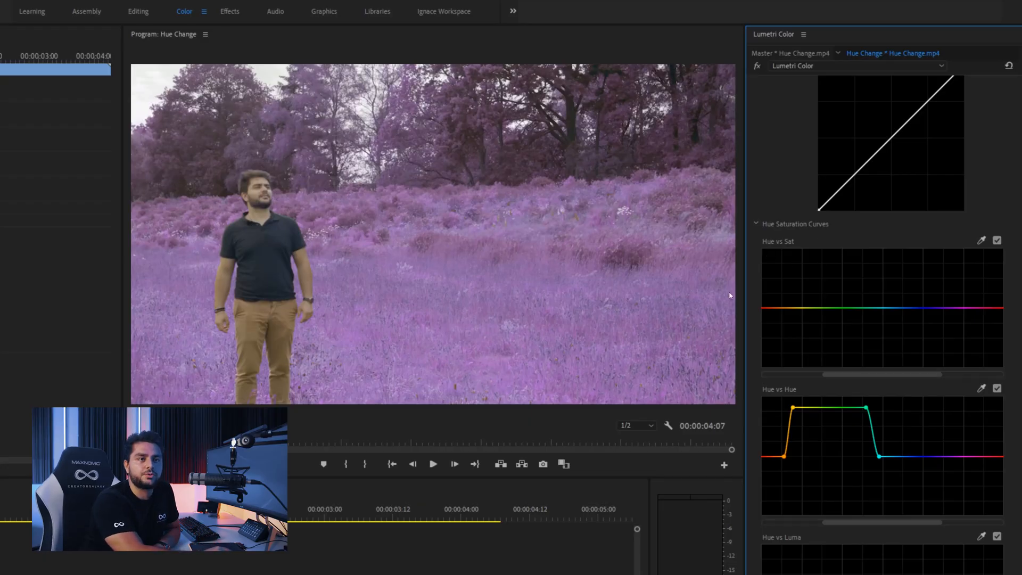
mouse_move(841, 279)
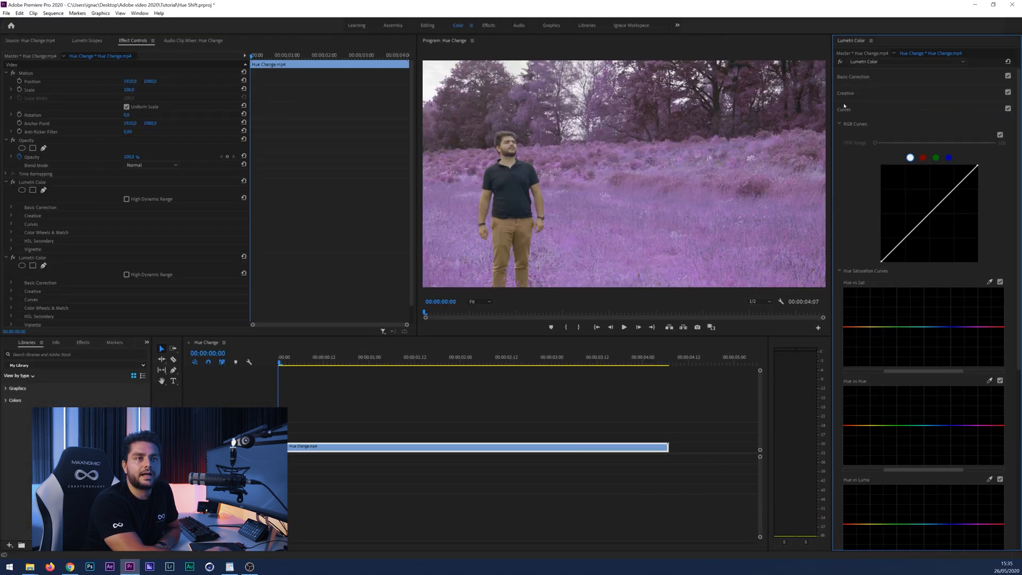
- Add a control point at the blue-purple hue on the second Lumetri's Hue vs Sat curve
scroll("down", 3)
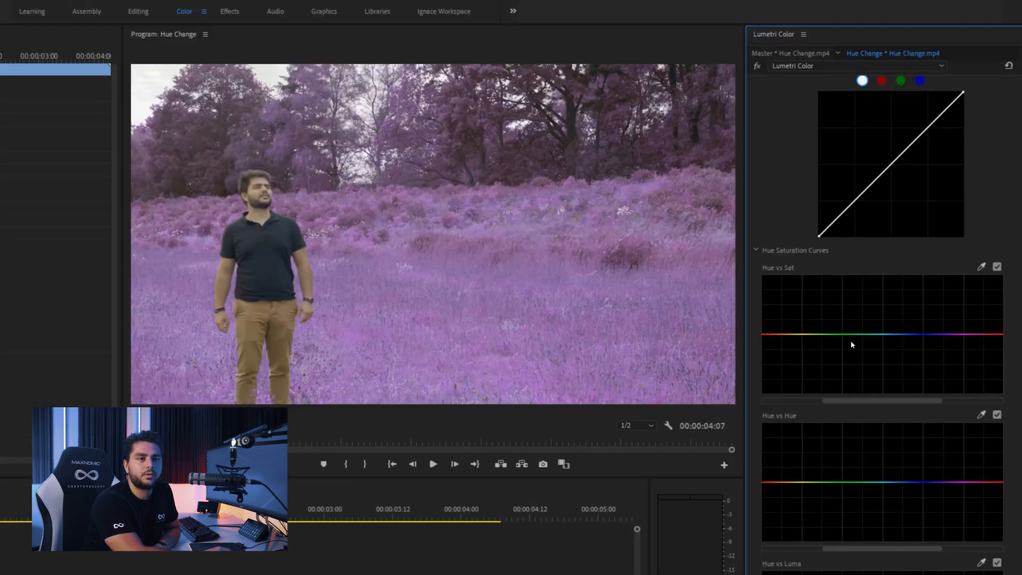
mouse_move(919, 338)
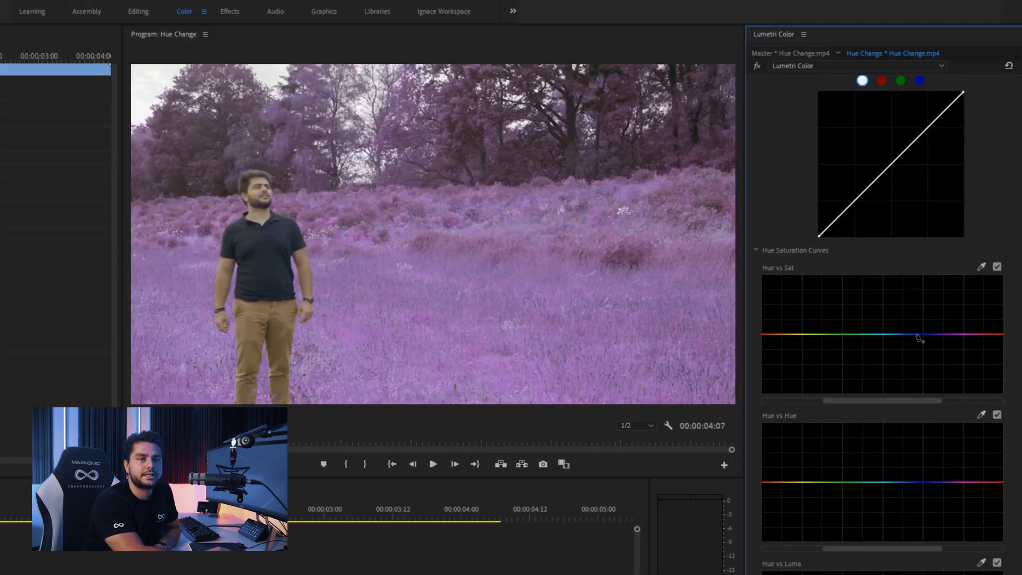
left_click(920, 335)
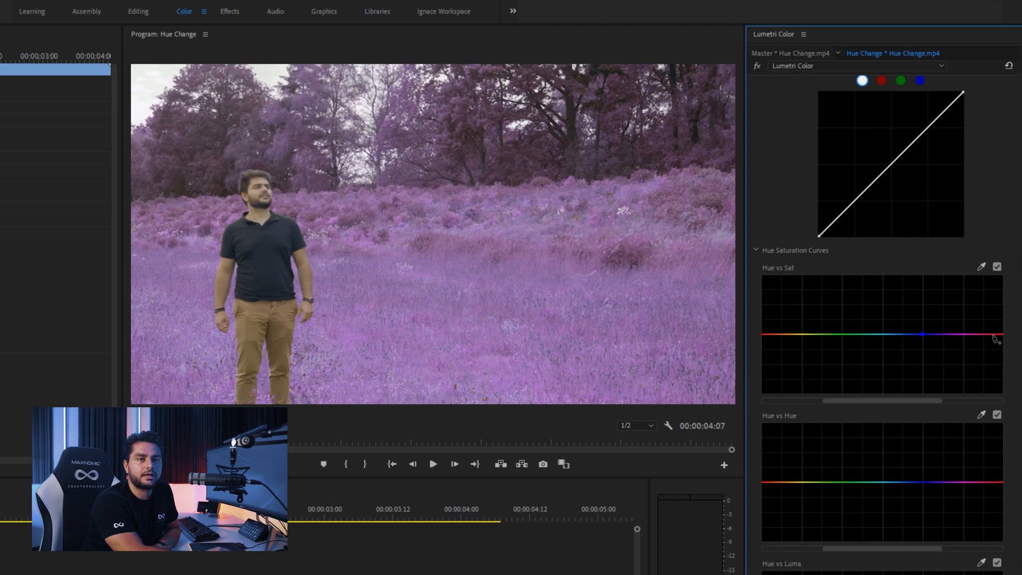